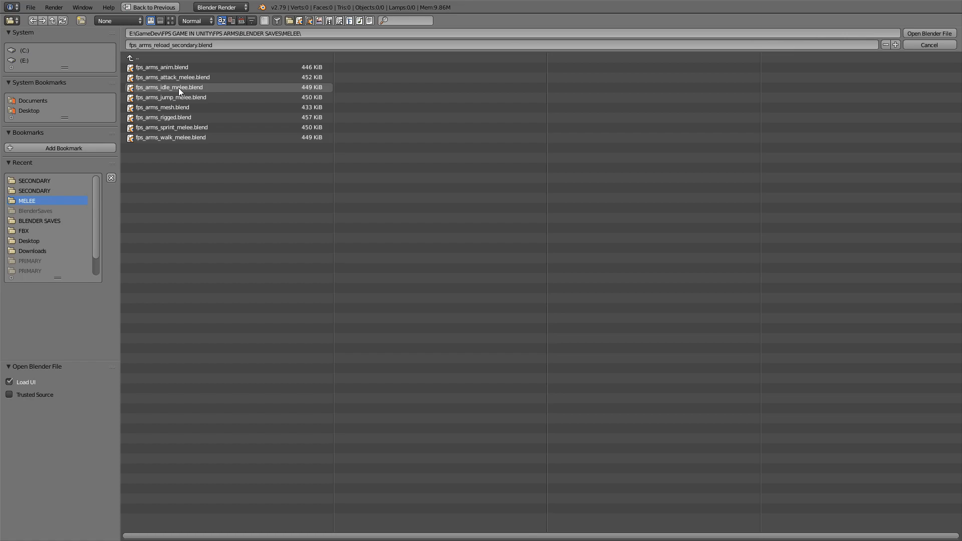
Open fps_arms_idle_melee.blend from the MELEE folder, then load m4_anim.blend.
double_click(169, 87)
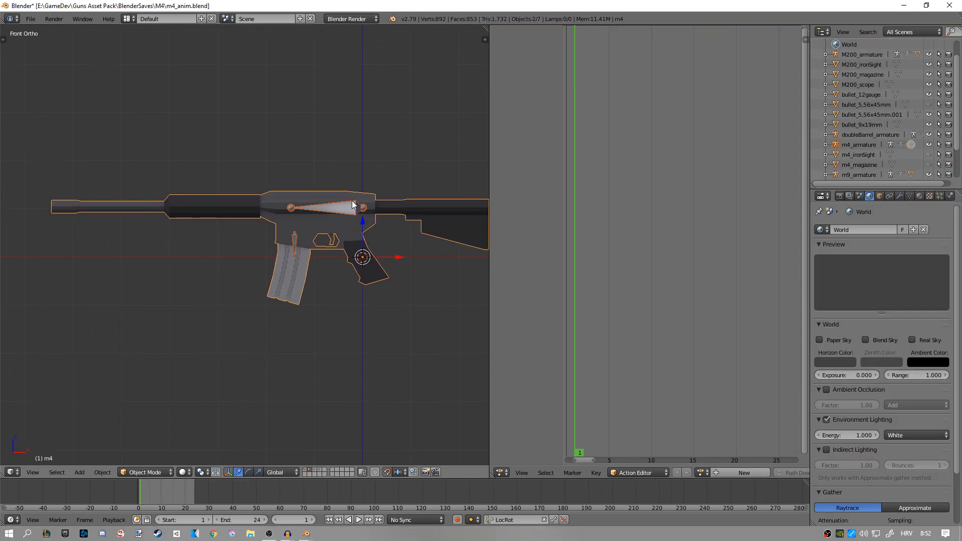
Copy the M4 rifle from m4_anim.blend and paste it into the arms scene.
key(ctrl+c)
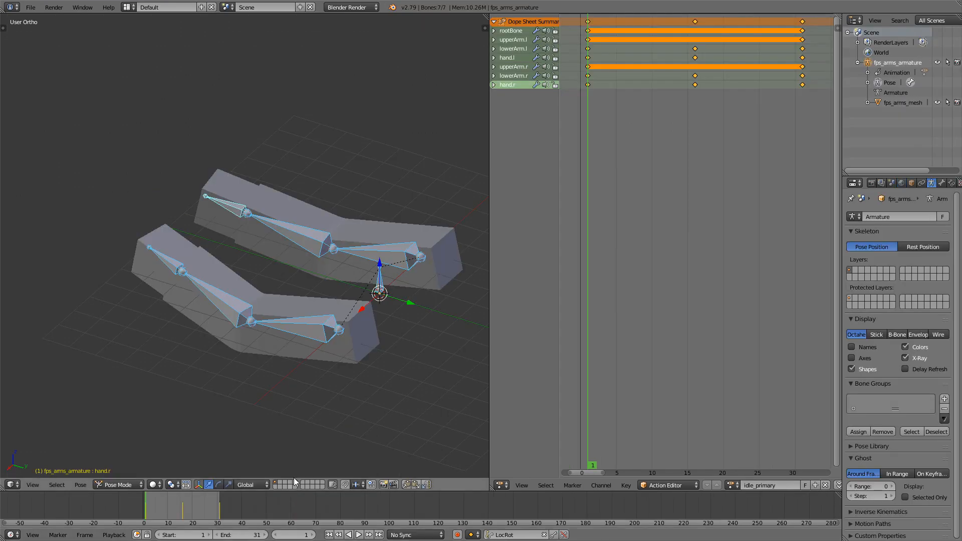
key(ctrl+v)
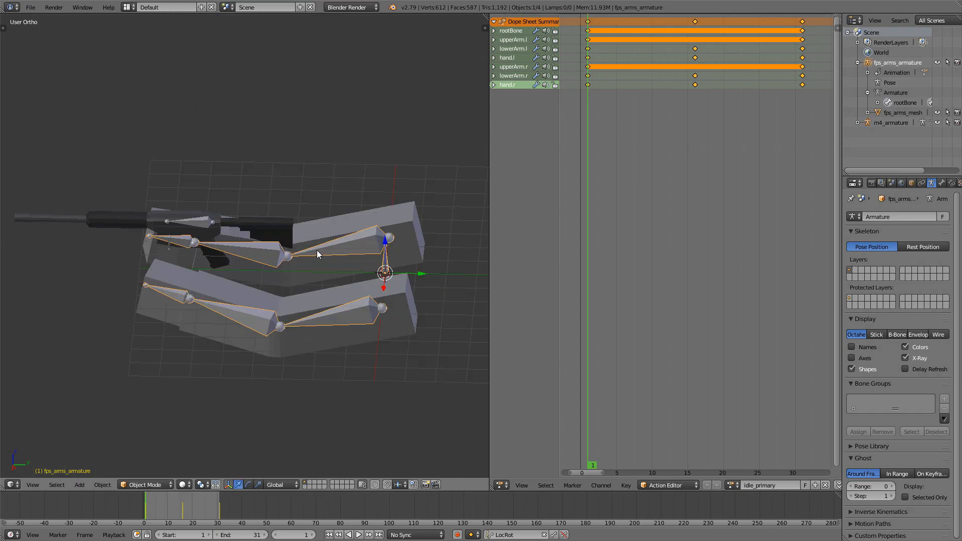
Pose the hand and arm bones gripping the rifle and key LocRot at frames 1 and 31.
click(129, 484)
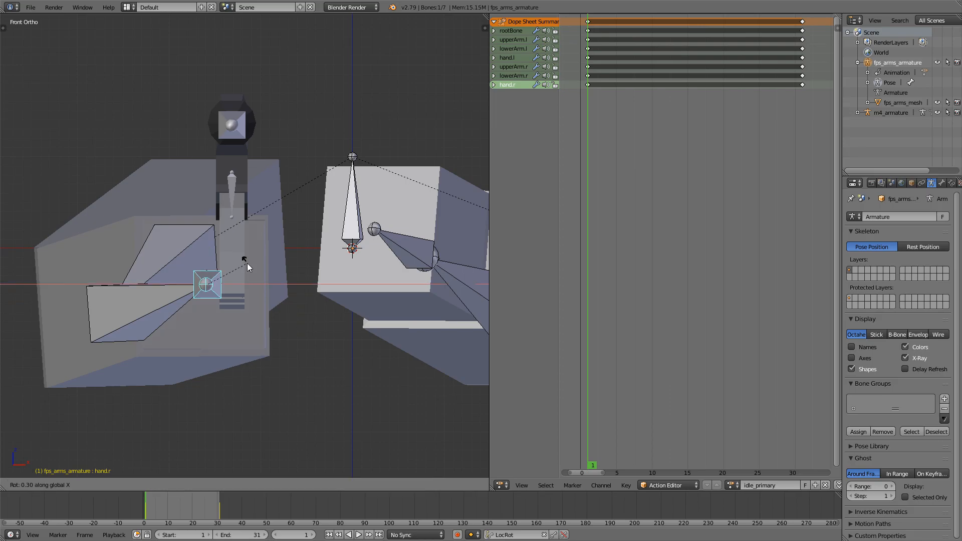
key(z)
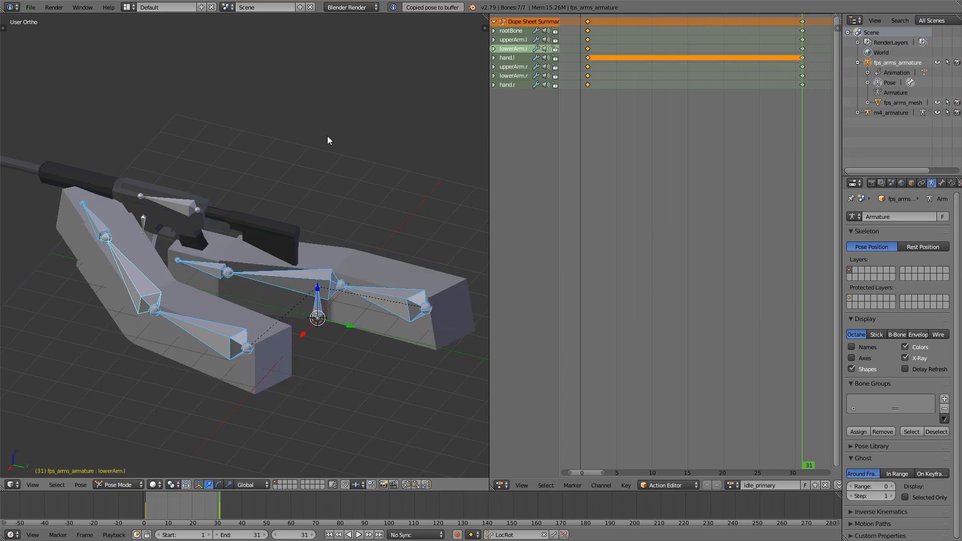
Key a slightly shifted arm pose at frame 16 so the idle loop breathes.
key(i)
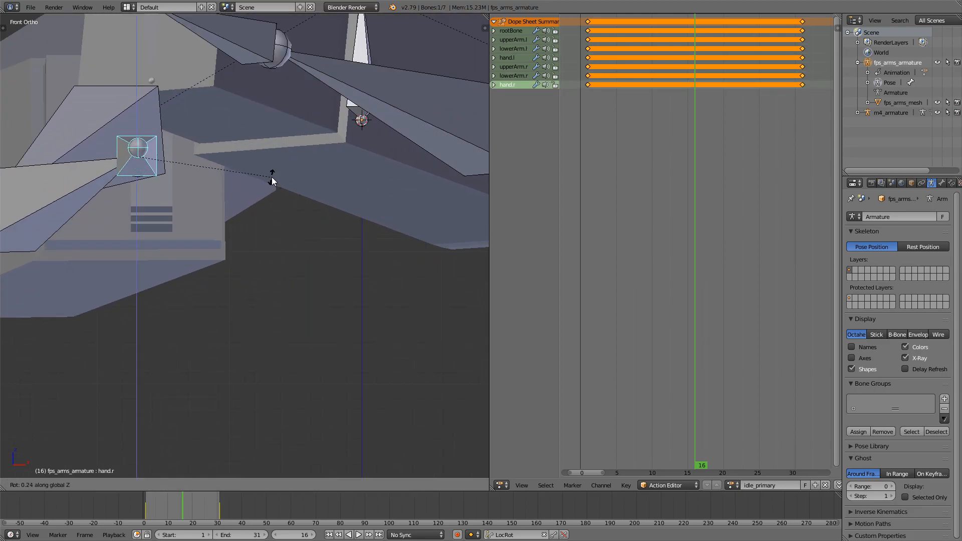
mouse_move(271, 172)
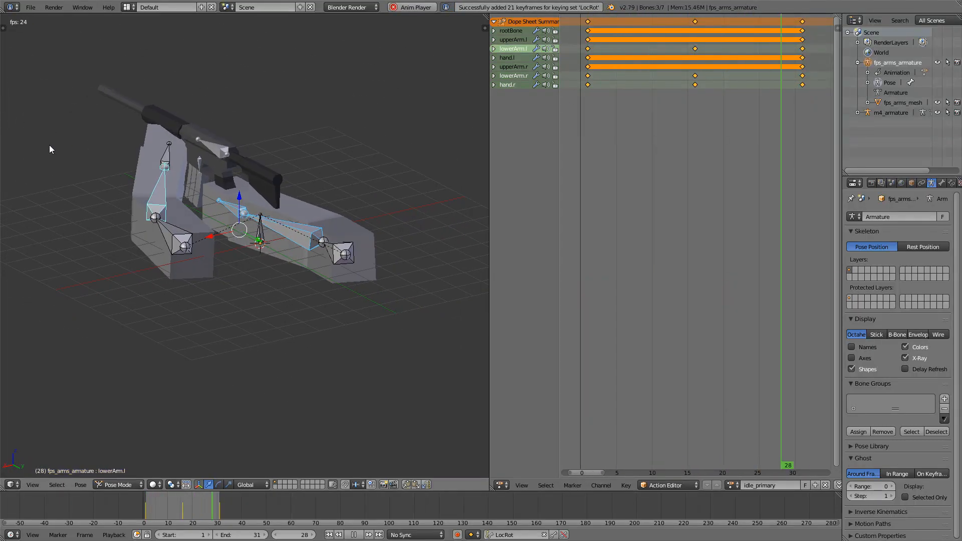
Save the file as fps_arms_idle_primary.blend in a new PRIMARY folder.
click(30, 7)
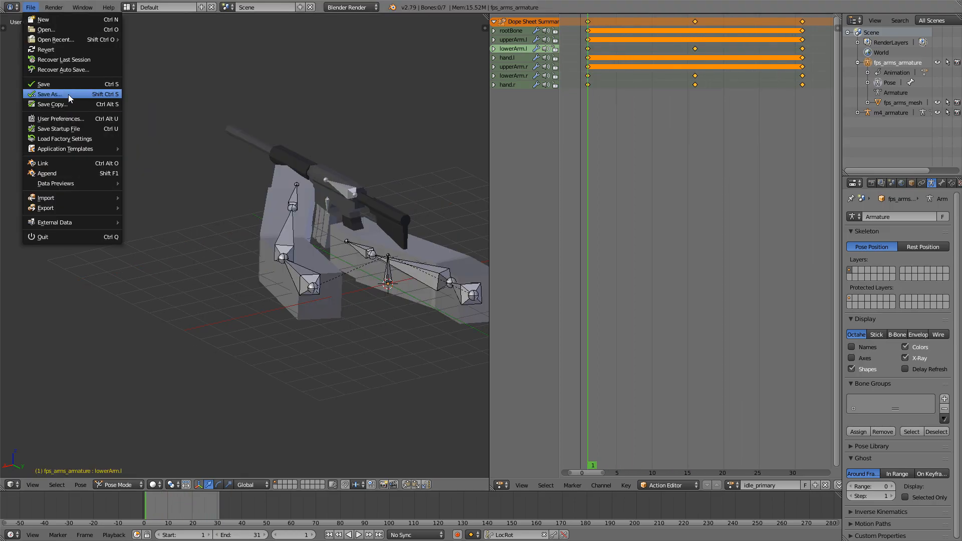
click(50, 93)
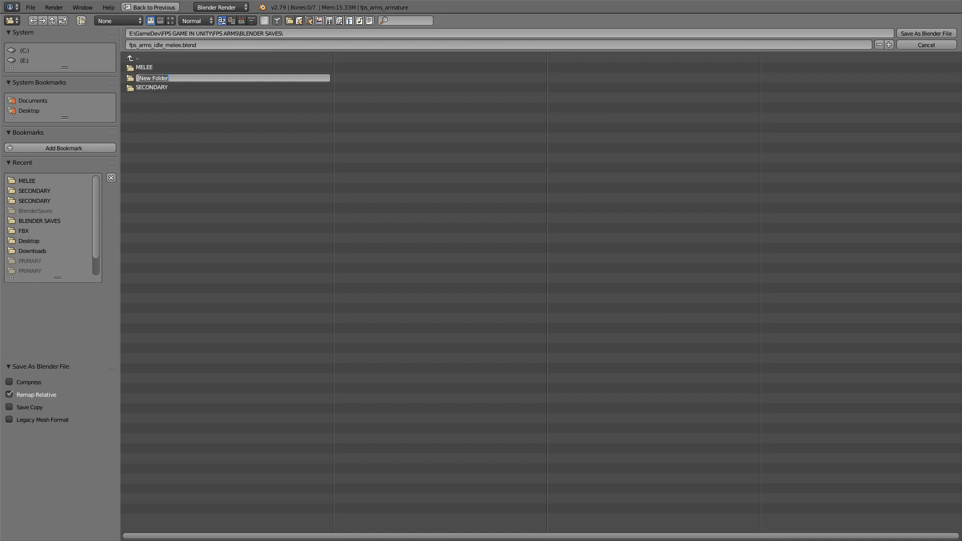
text(PRIMA)
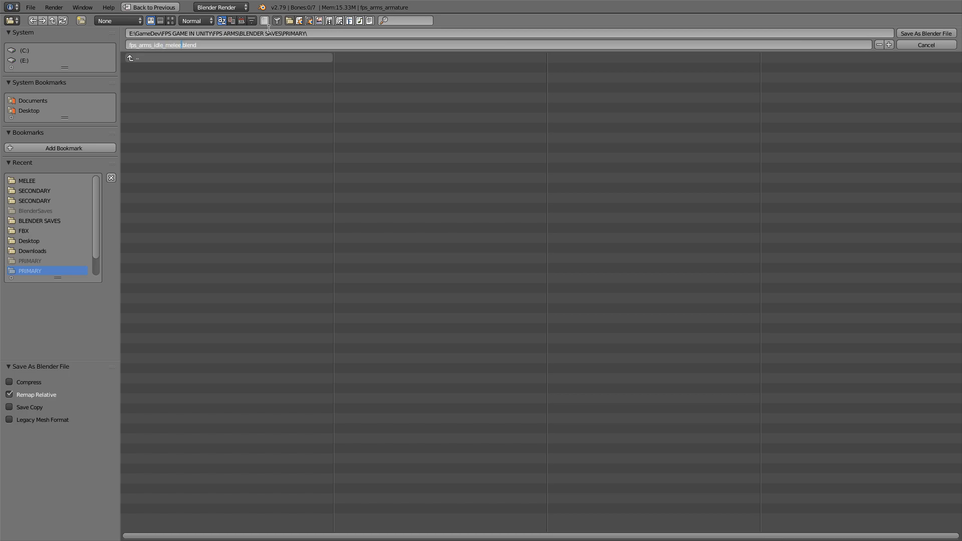
click(925, 33)
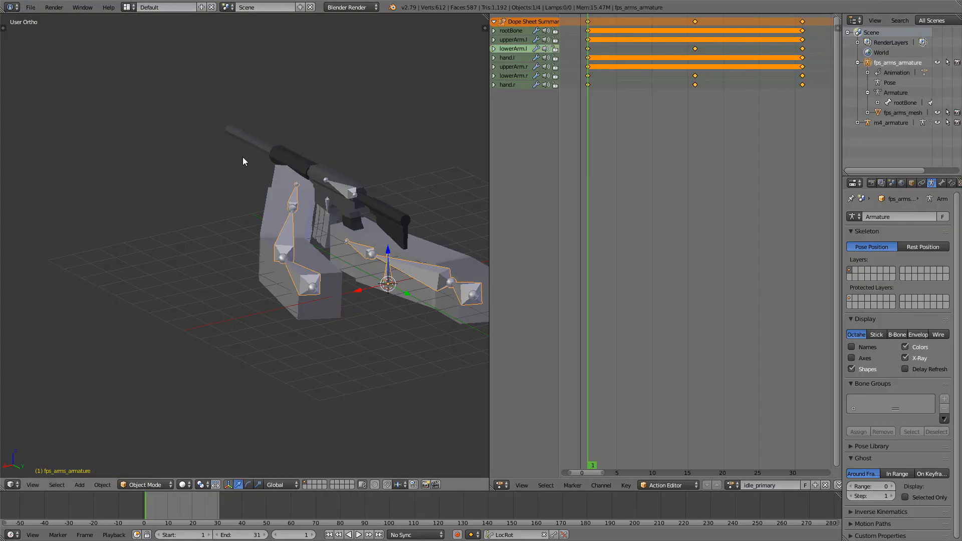
Export the selected arms as fps_arms_idle_primary.fbx into the PRIMARY folder.
click(46, 207)
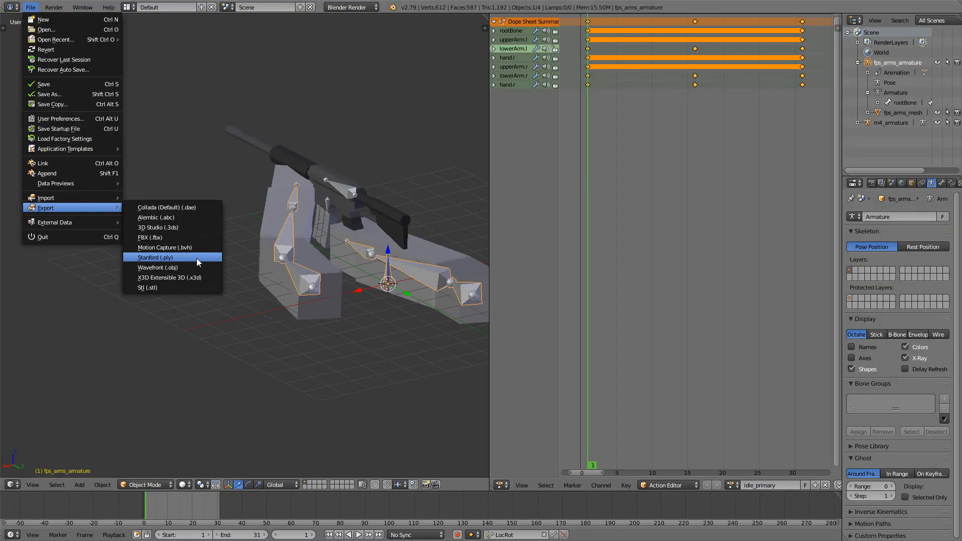
click(150, 237)
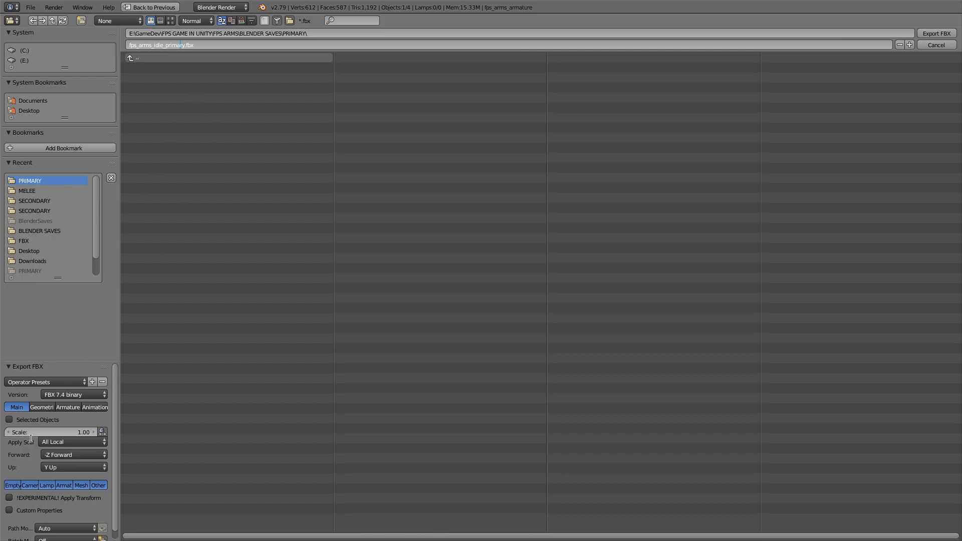
click(9, 420)
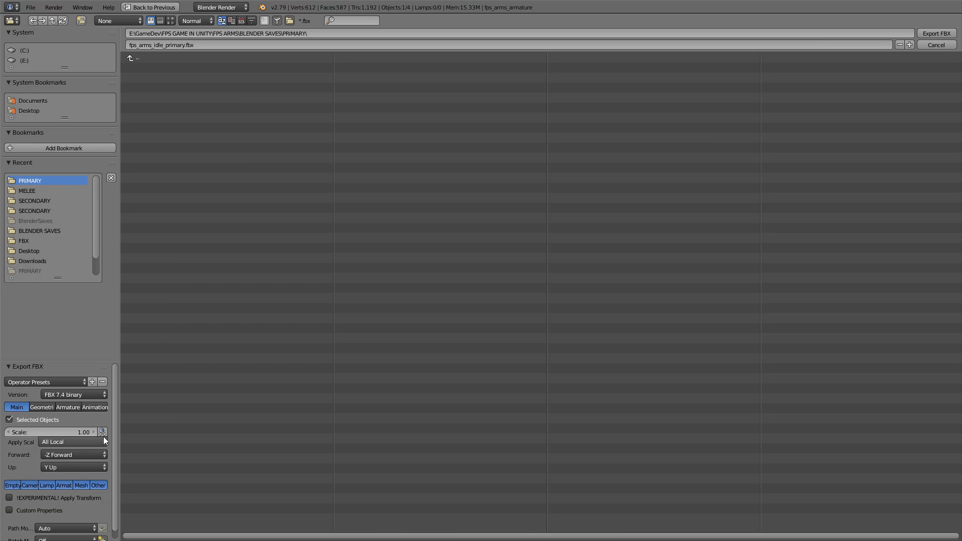
click(935, 44)
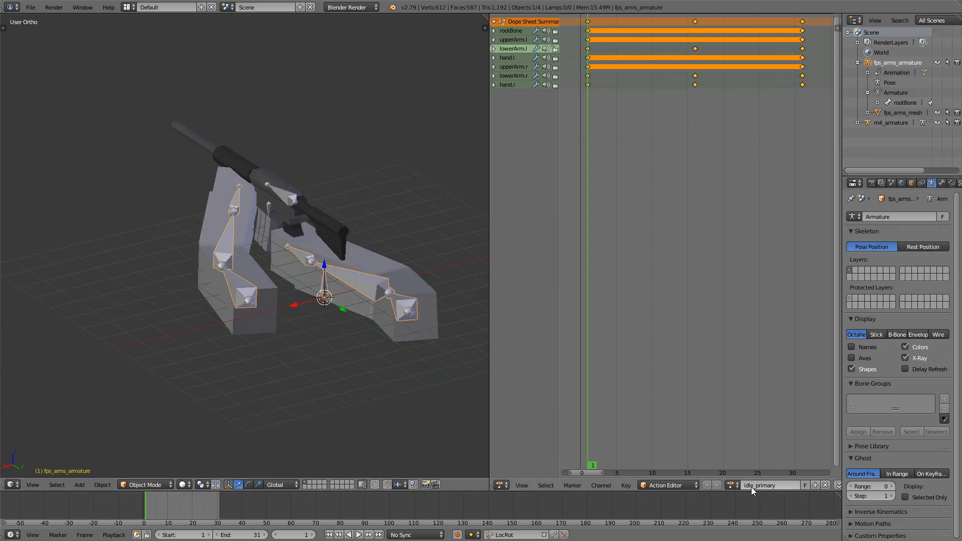
mouse_move(118, 62)
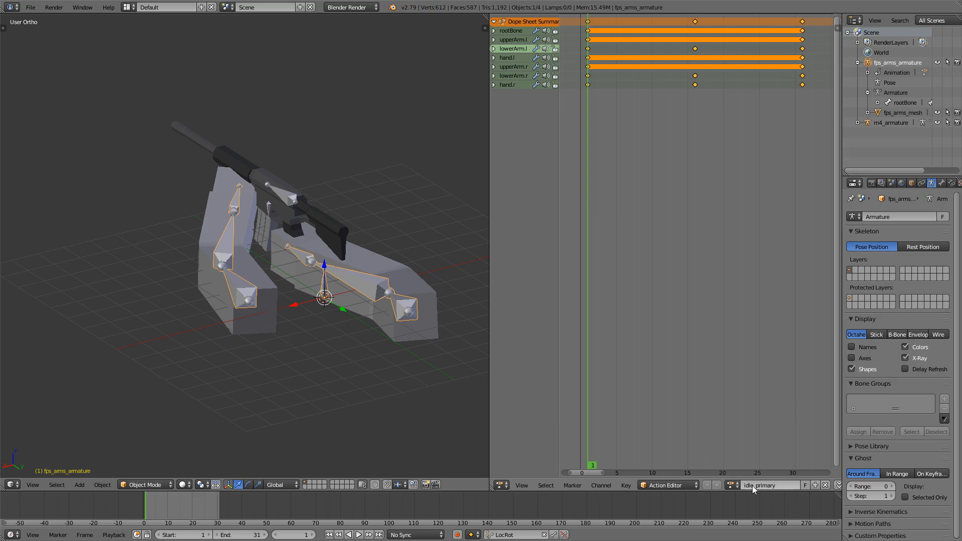
Create the walk_primary action and key arm poses at frames 1, 16 and 31.
click(707, 485)
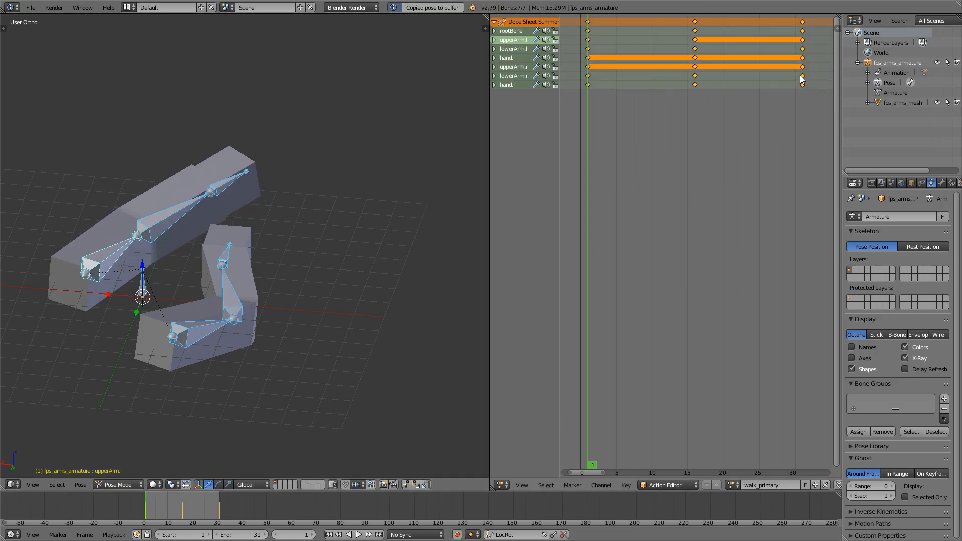
key(i)
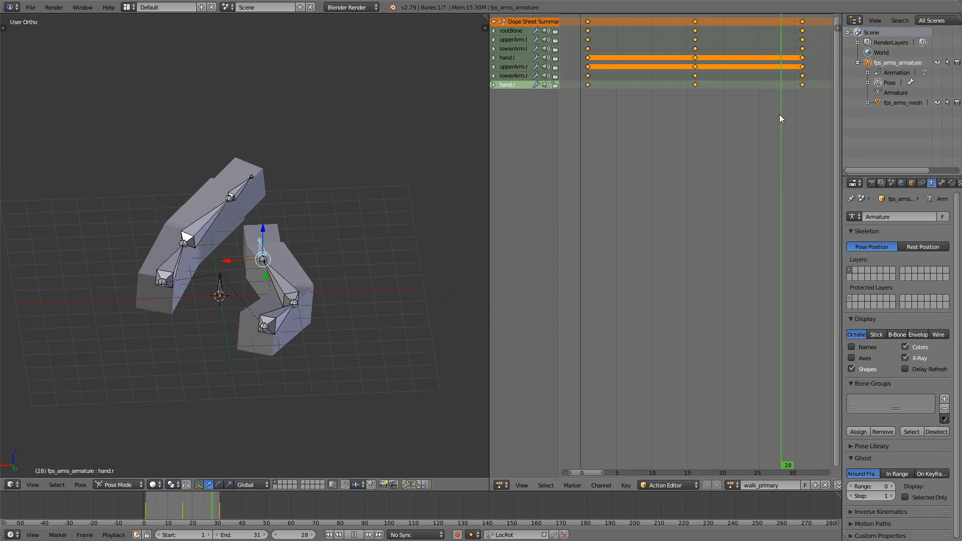
click(702, 465)
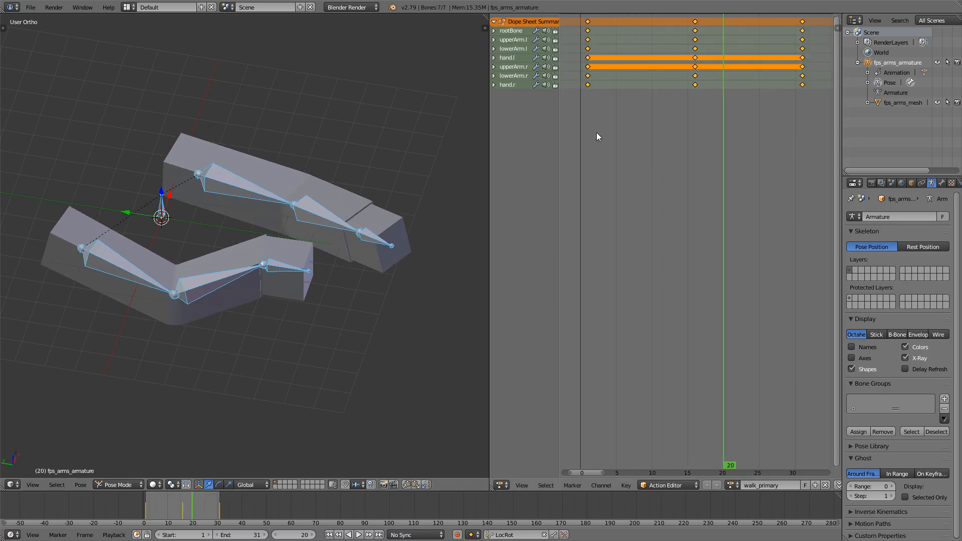
Save the walk animation as fps_arms_walk_primary.blend in the PRIMARY folder.
click(29, 6)
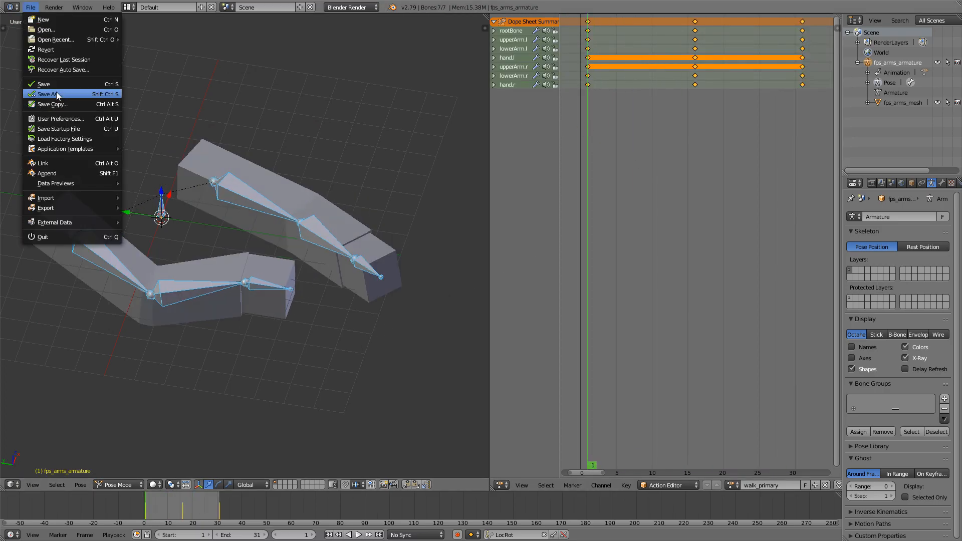
click(48, 93)
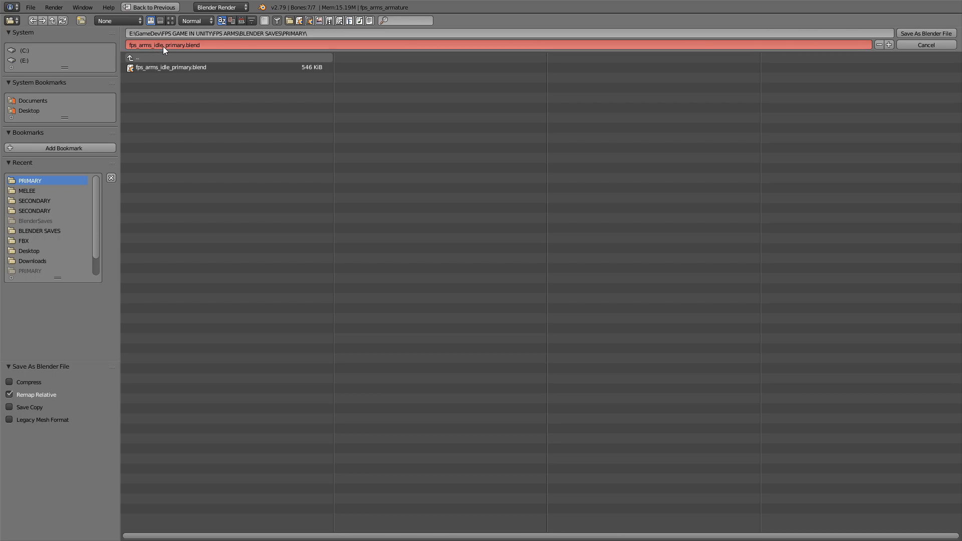
text(fps_arms_w_primary.blend)
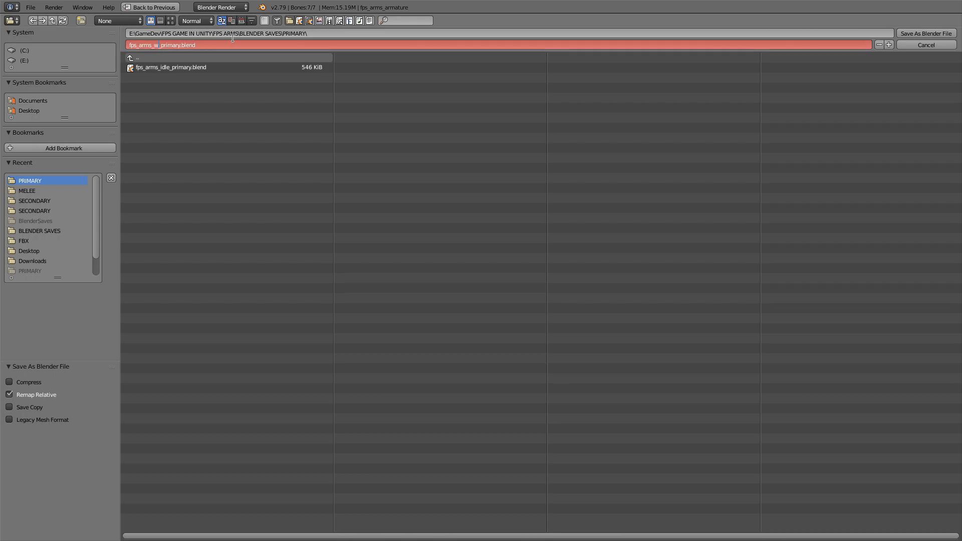
text(al)
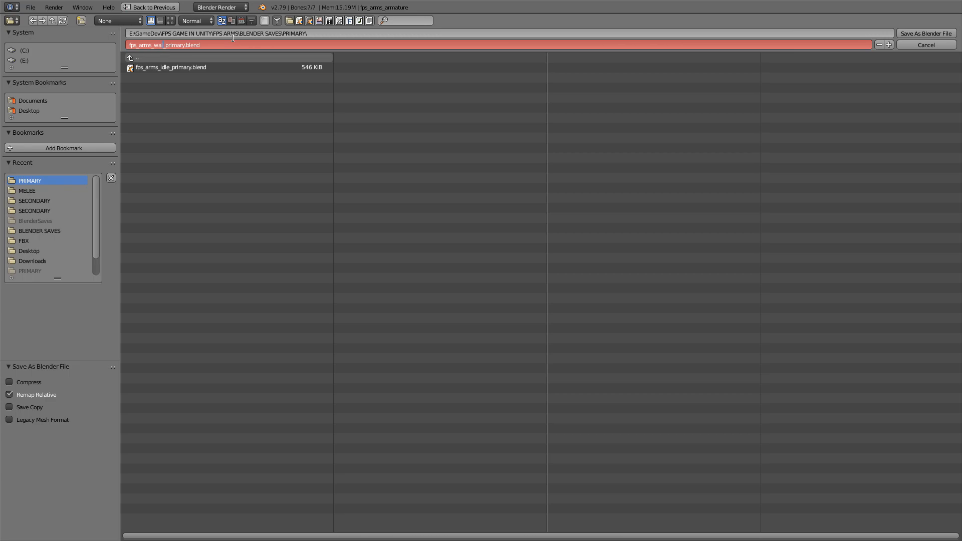
click(926, 44)
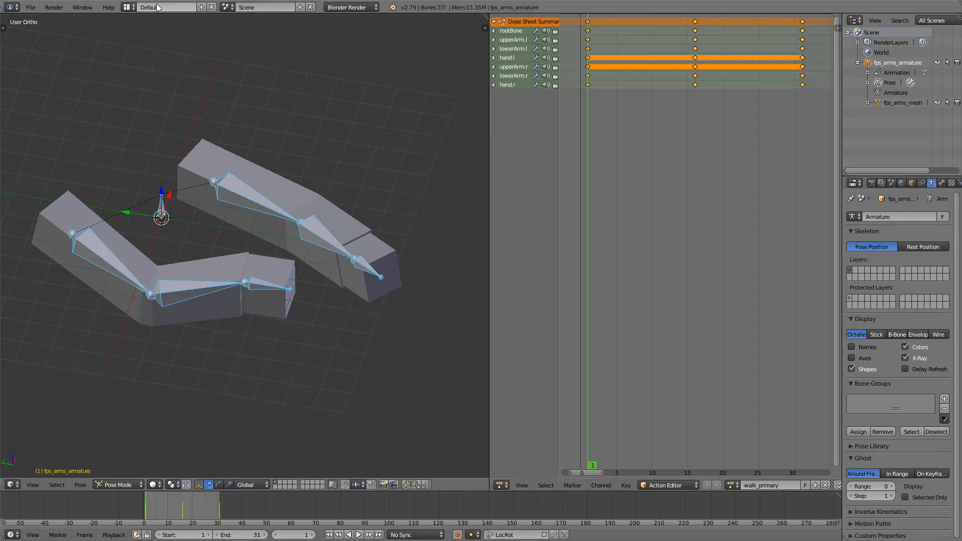
Export the arms as fps_arms_walk_primary.fbx into the PRIMARY folder.
click(30, 7)
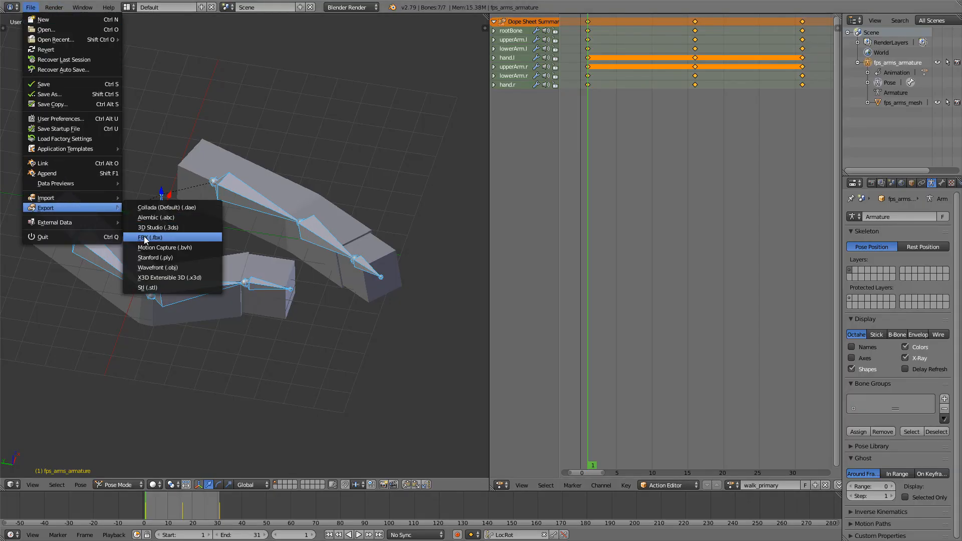
click(151, 237)
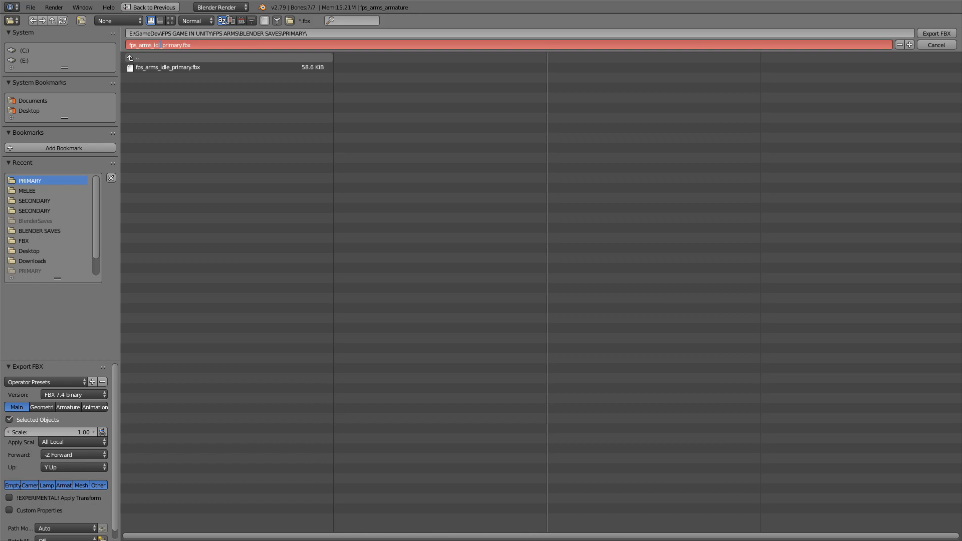
click(935, 44)
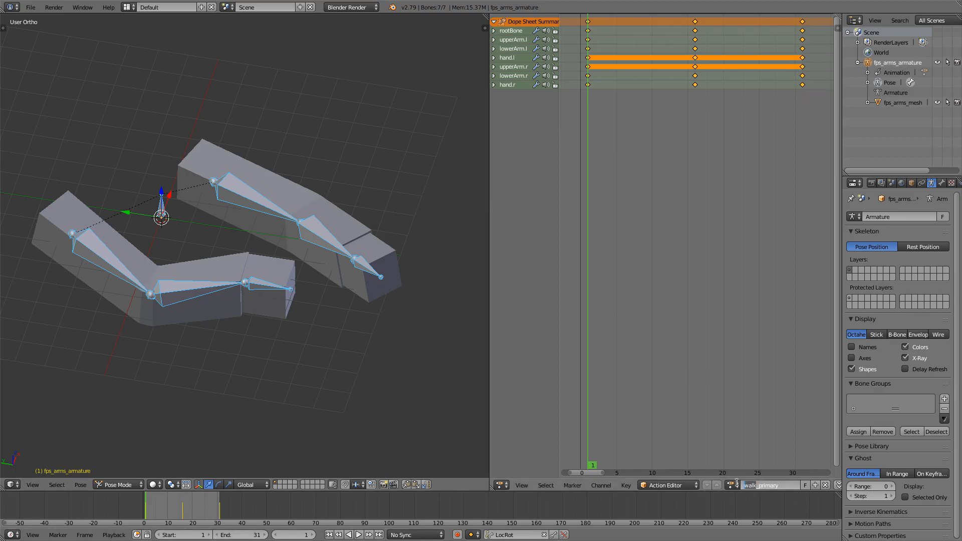
Create a new sprint_primary action in the Action Editor and key the sprint poses.
click(729, 486)
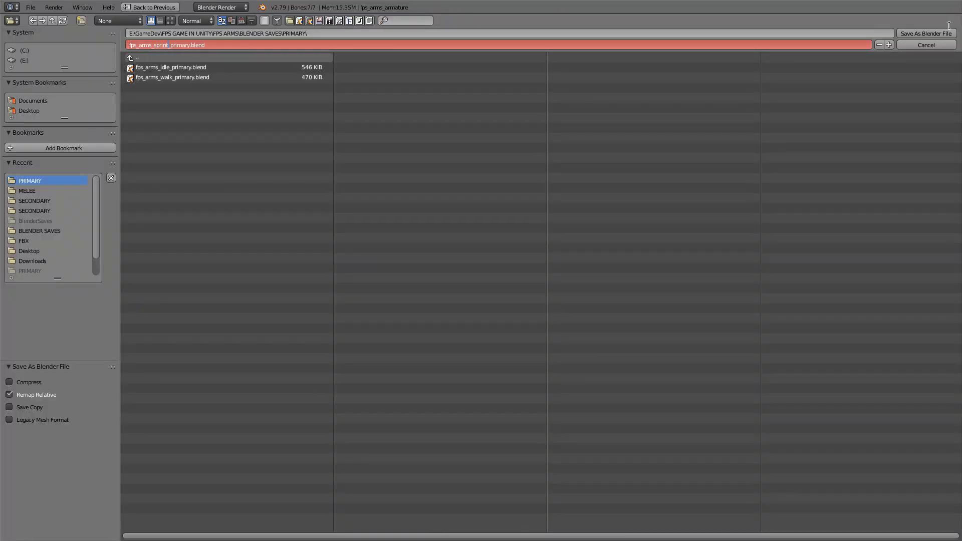
Save fps_arms_sprint_primary.blend and export fps_arms_sprint_primary.fbx to PRIMARY.
click(925, 33)
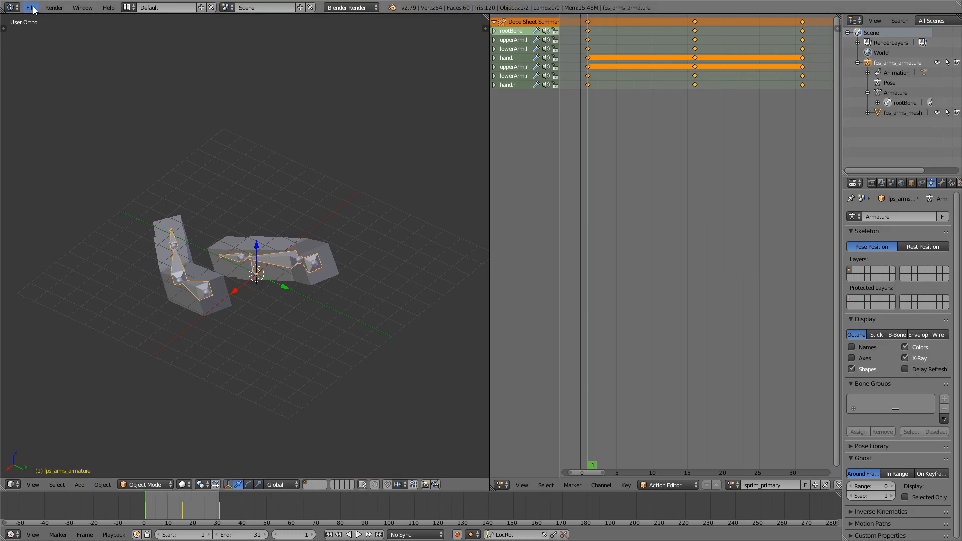
click(29, 6)
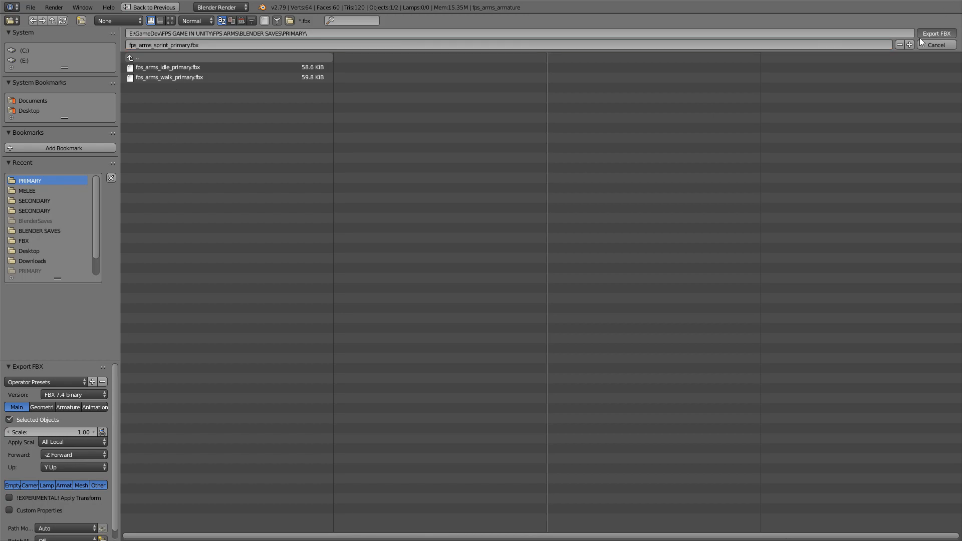
click(935, 44)
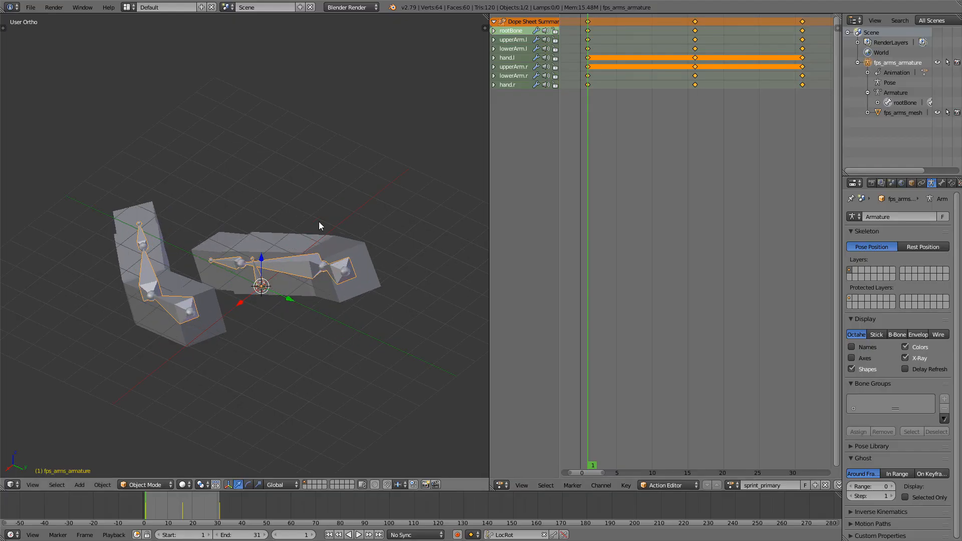
Reopen fps_arms_idle_primary.blend as the base for the next animation.
click(30, 6)
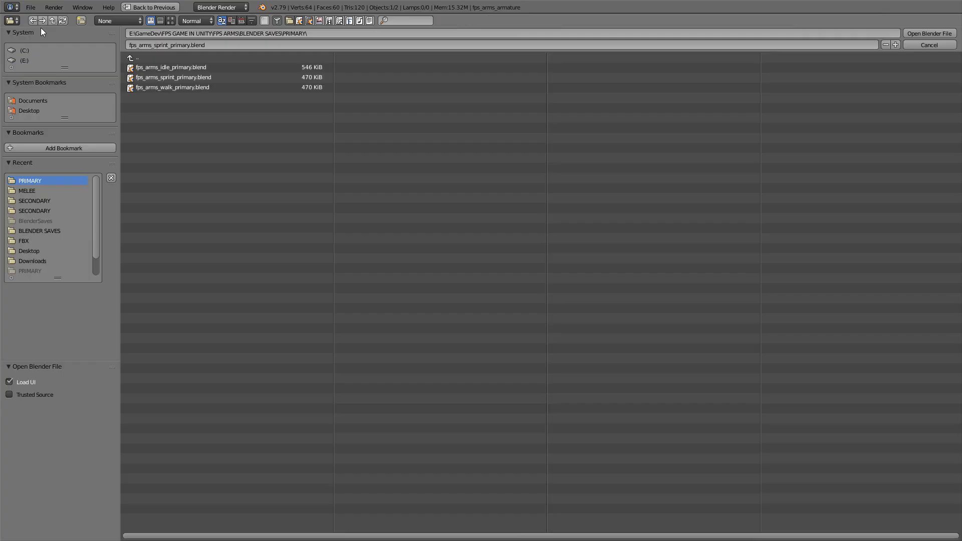
click(170, 66)
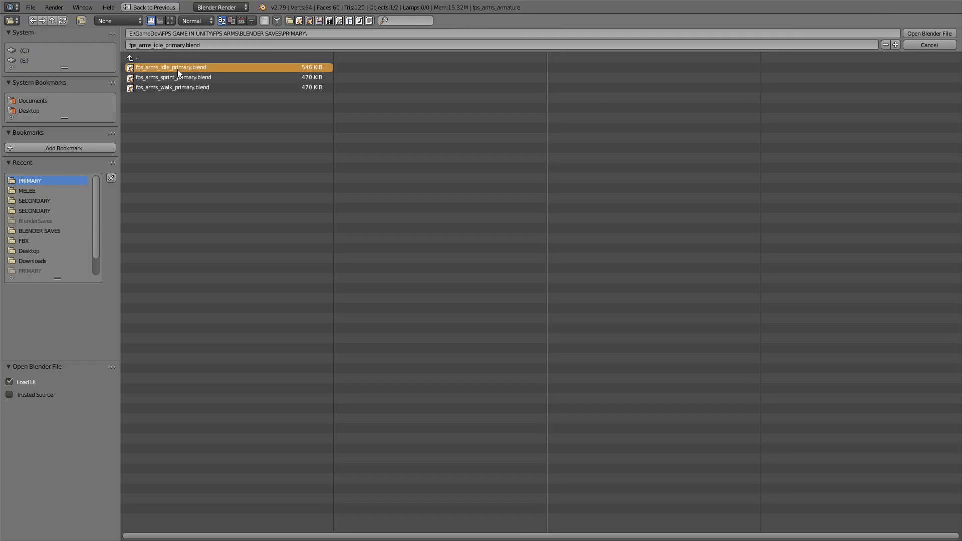
double_click(170, 67)
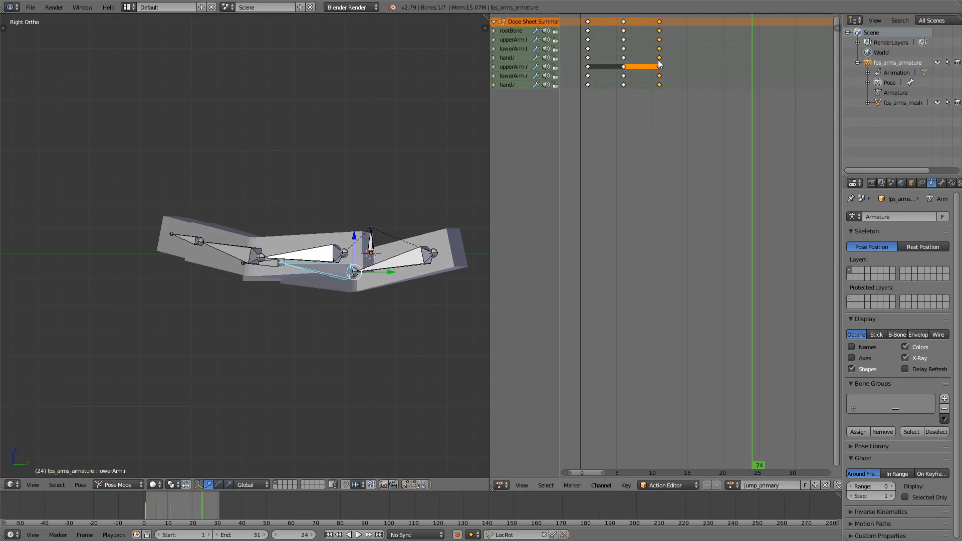
Stop playback and return the jump_primary action to frame 1.
key(Space)
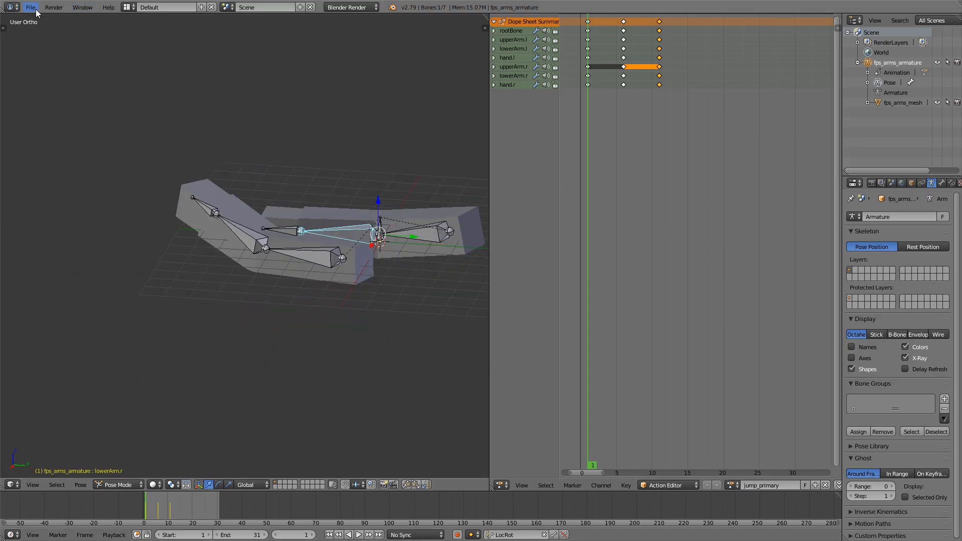
Export selected objects only as fps_arms_jump_primary.fbx to the PRIMARY folder.
click(29, 6)
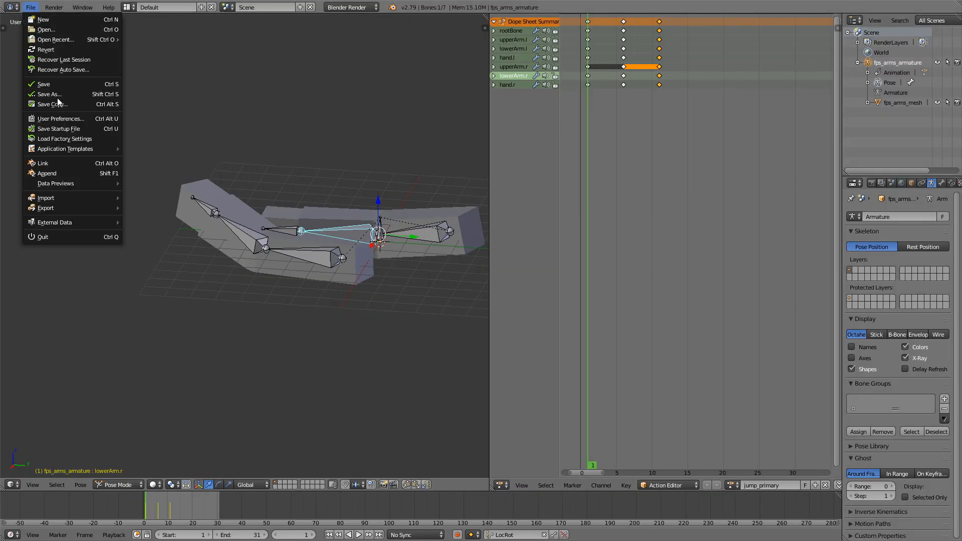
click(46, 207)
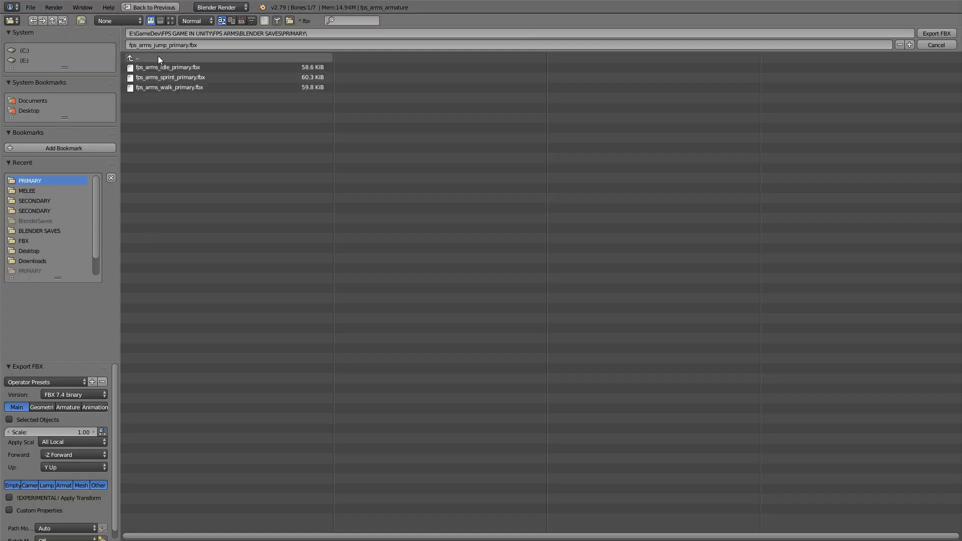
click(9, 420)
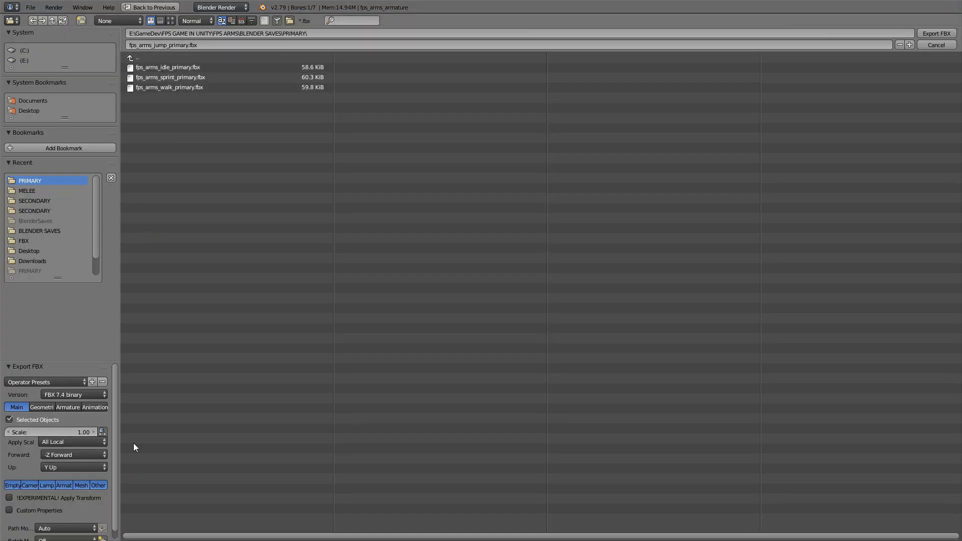
mouse_move(936, 33)
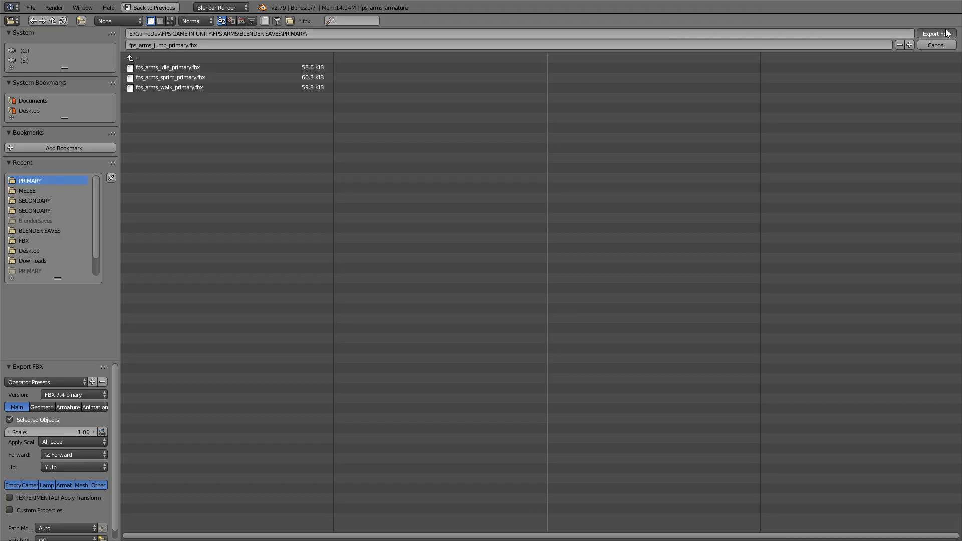
click(935, 33)
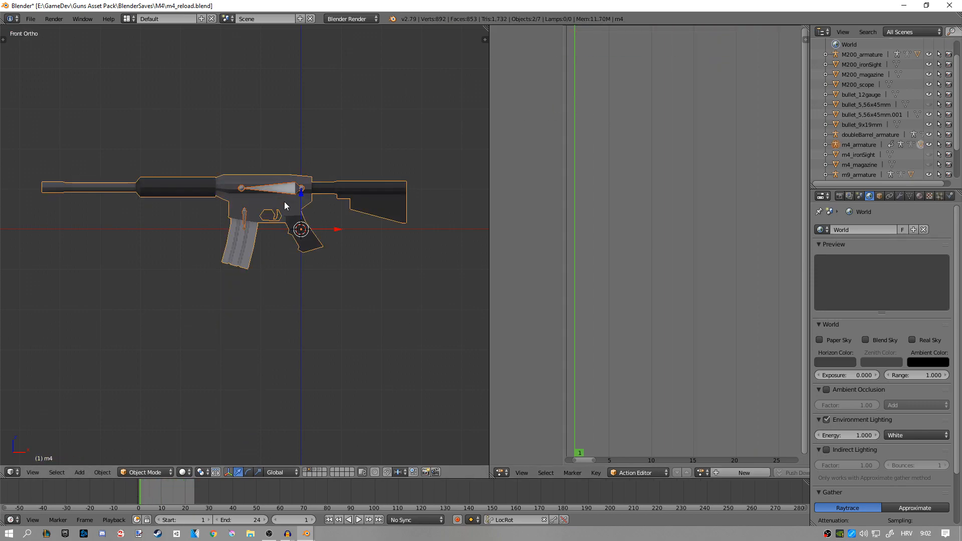
Copy the M4 rifle from m4_reload.blend for pasting into the arms scene.
key(ctrl+c)
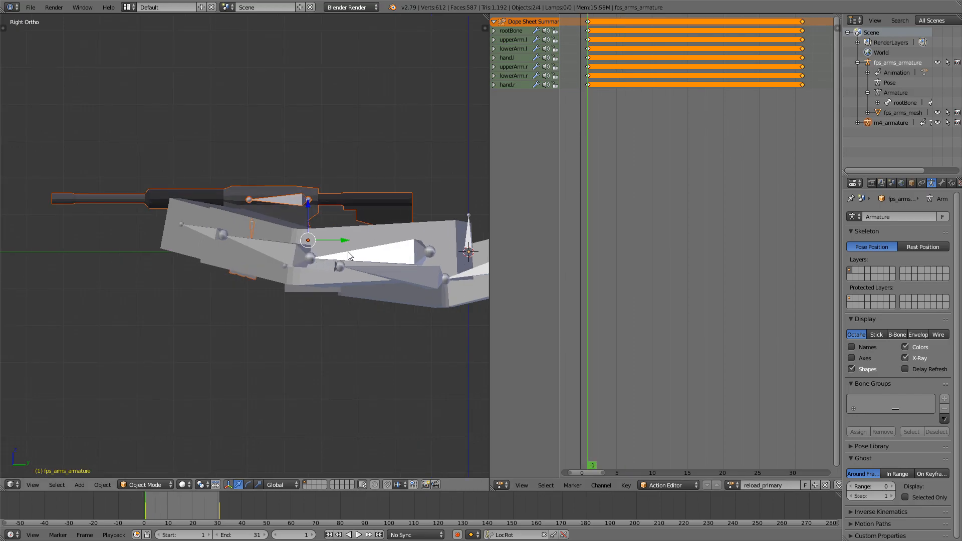
Pose the left upper arm at several frames and key LocRot for the reload motion.
click(367, 534)
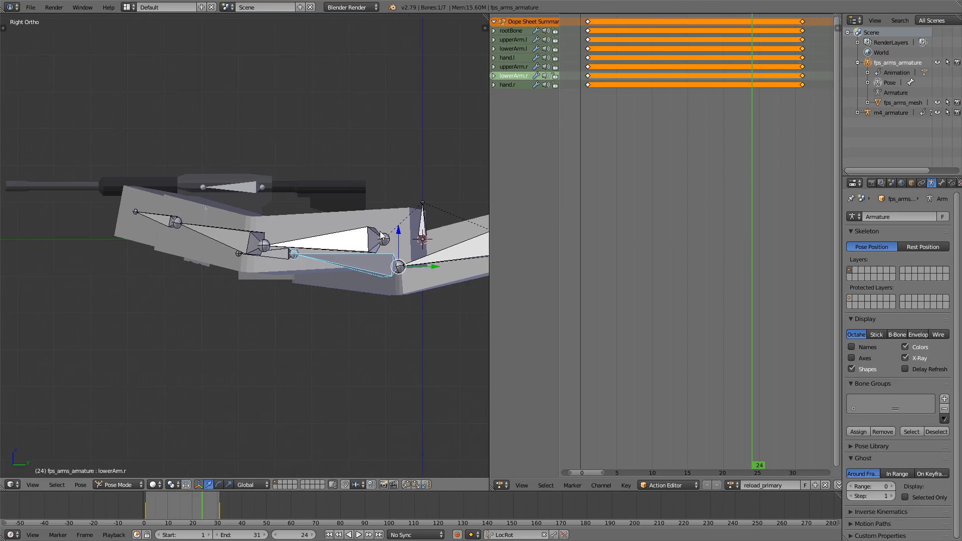
click(628, 464)
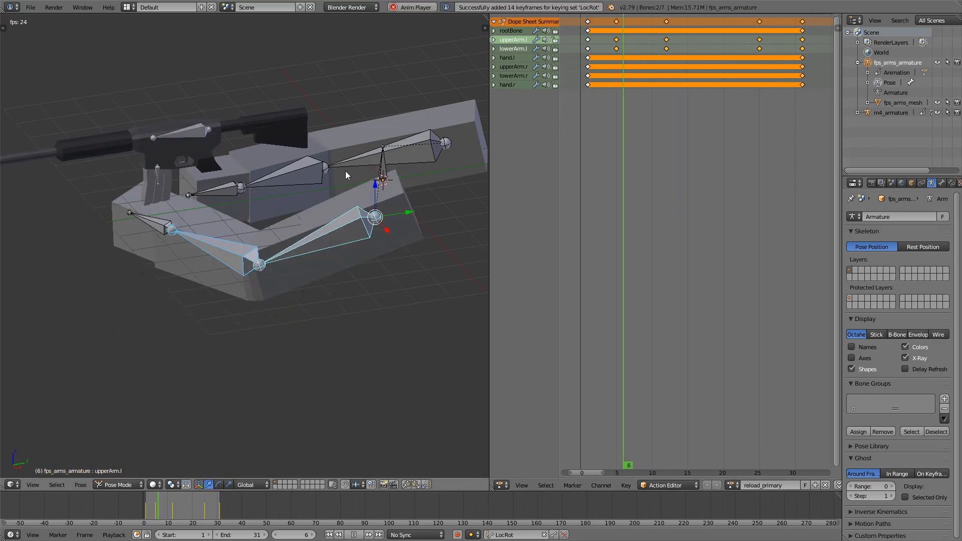
click(650, 86)
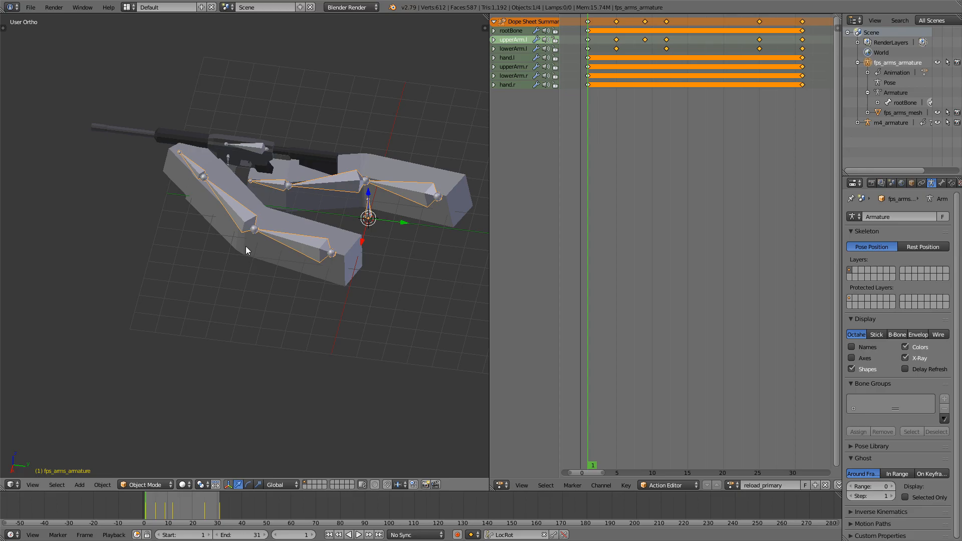
Save the scene as fps_arms_reload_primary.blend in the PRIMARY folder.
click(30, 7)
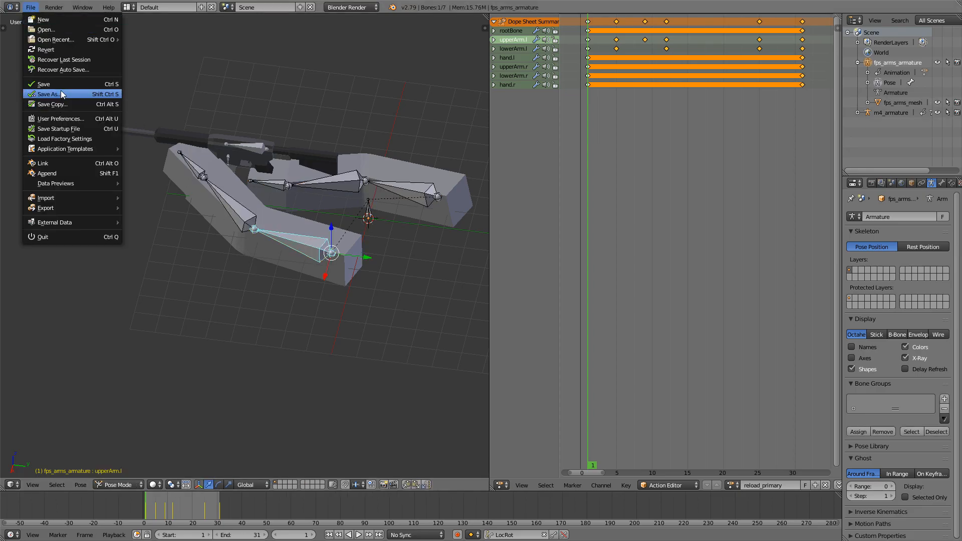
click(48, 94)
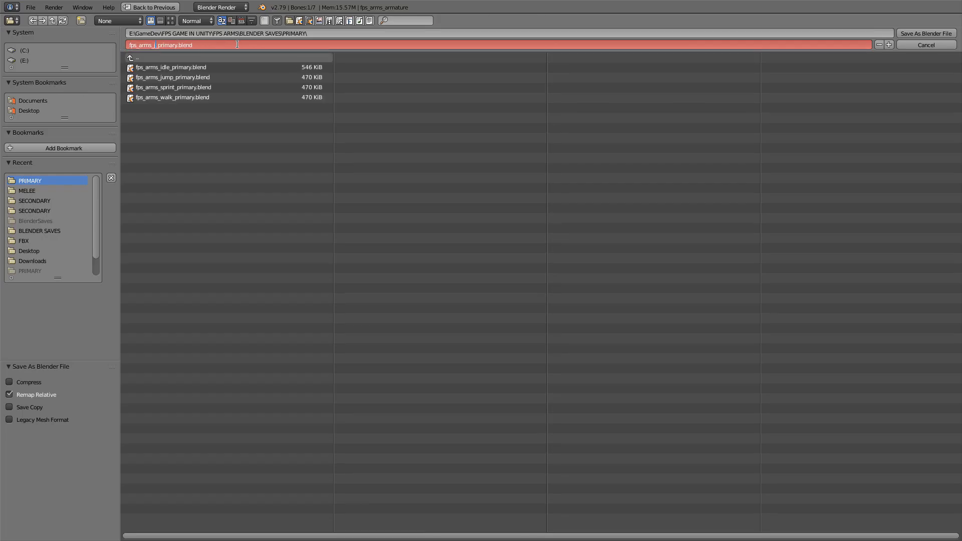
text(reload_primary)
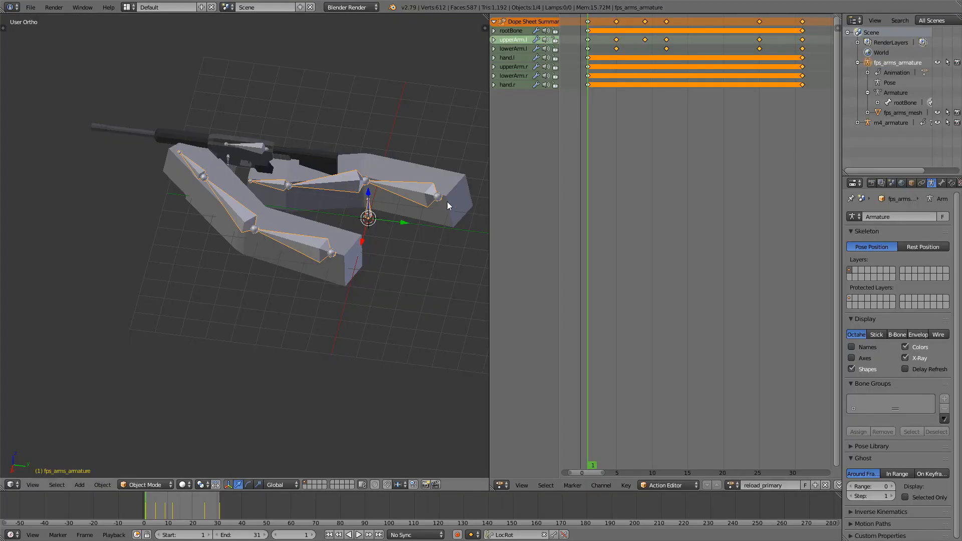
mouse_move(270, 178)
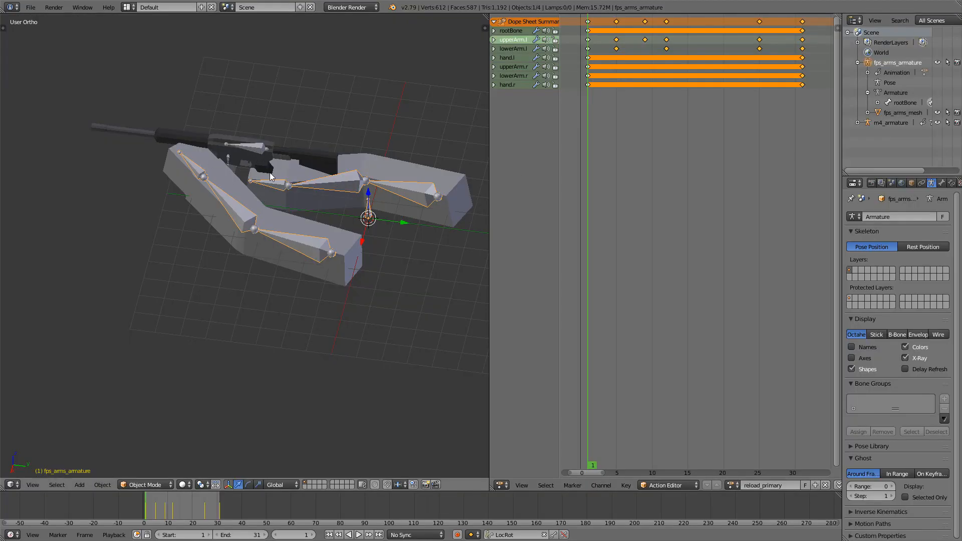